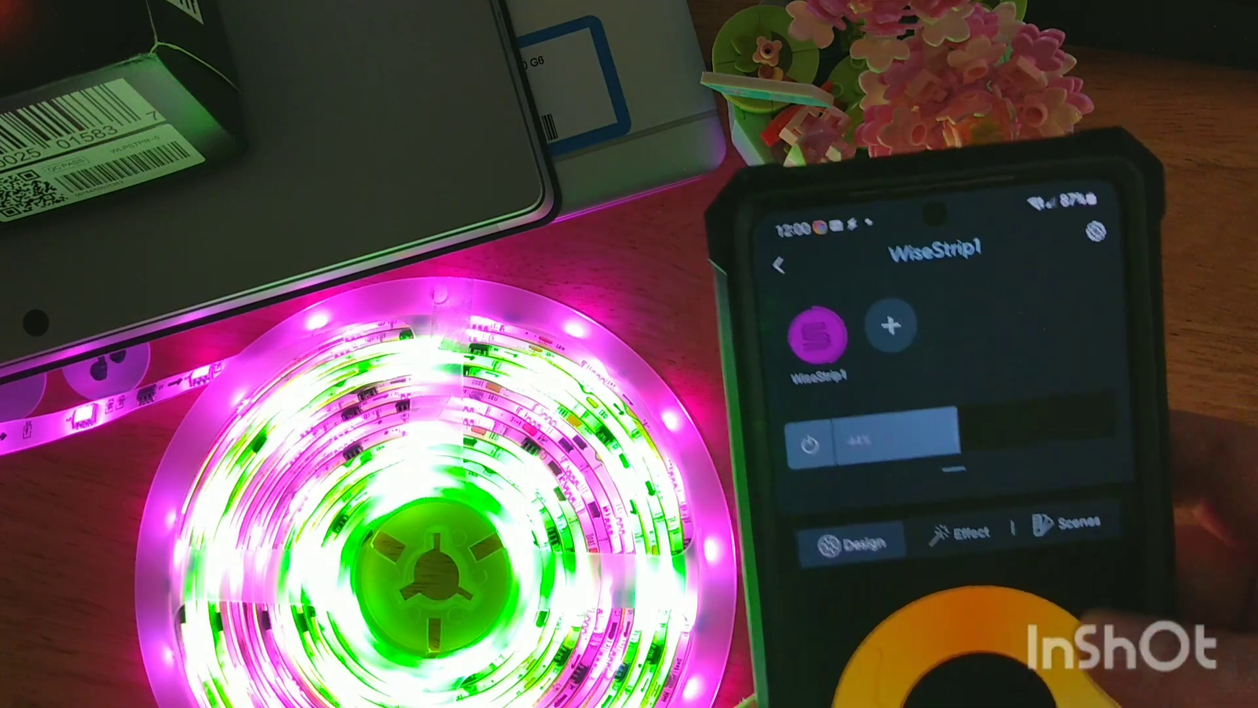
Step: Choose the Sea Wave lighting effect so the strip glows blue
click(965, 532)
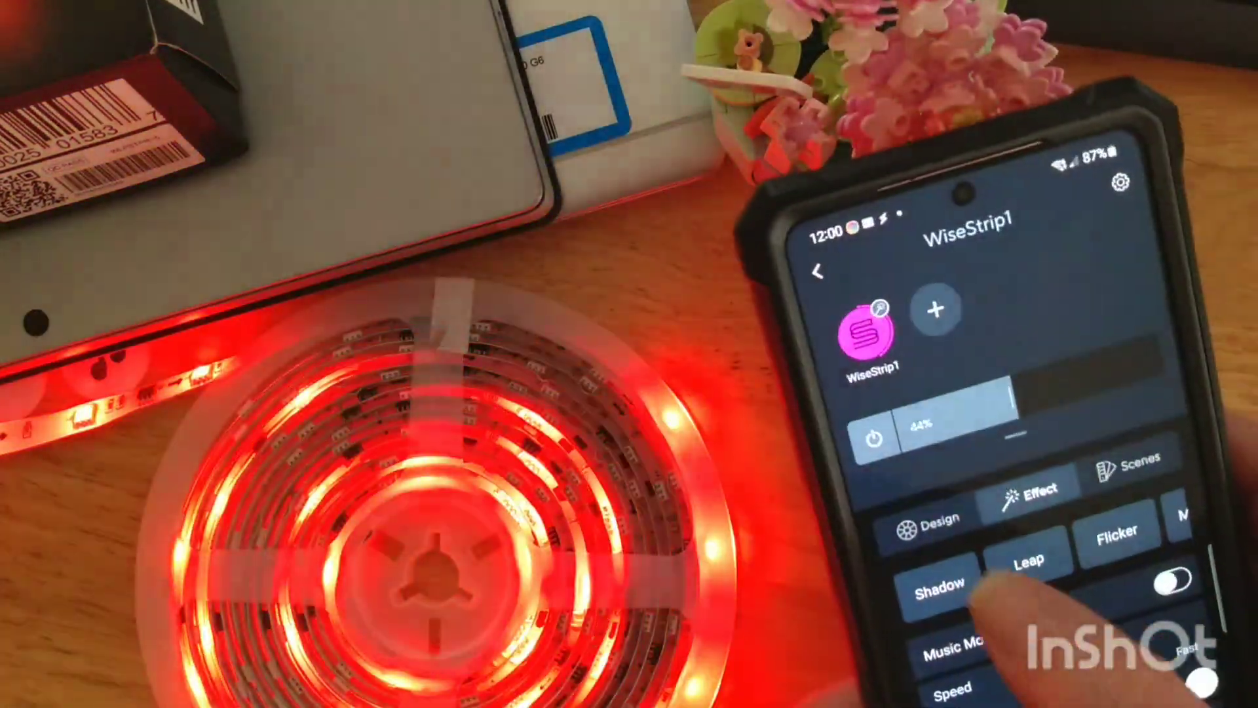
click(941, 585)
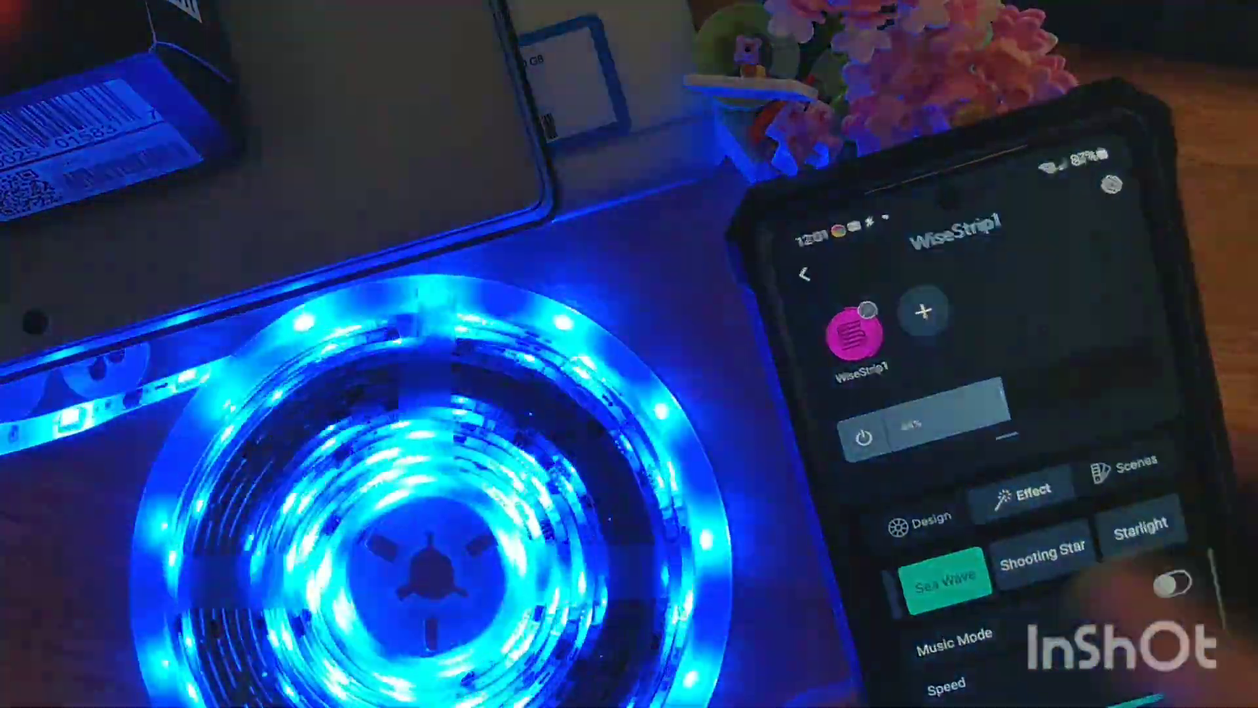
click(1124, 477)
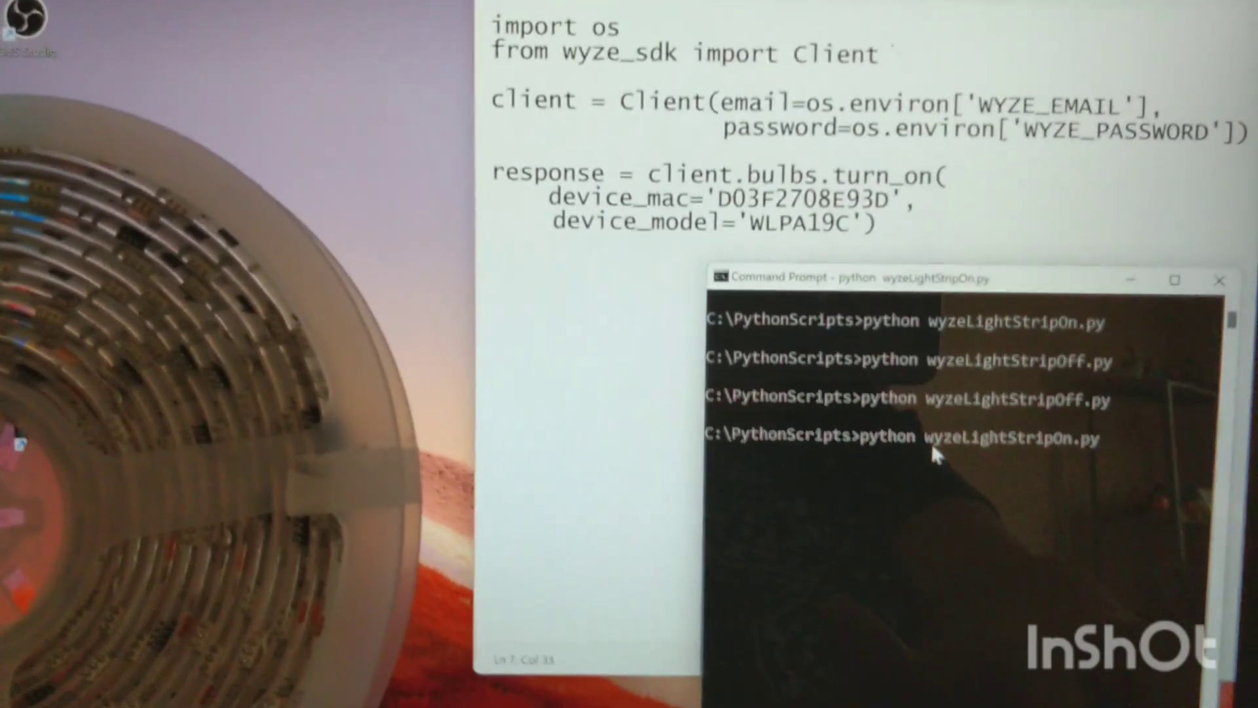
Step: Run python wyzeLightStripOn.py to light the strip warm yellow, then stage the wyzeLightStripOff.py command
key(Enter)
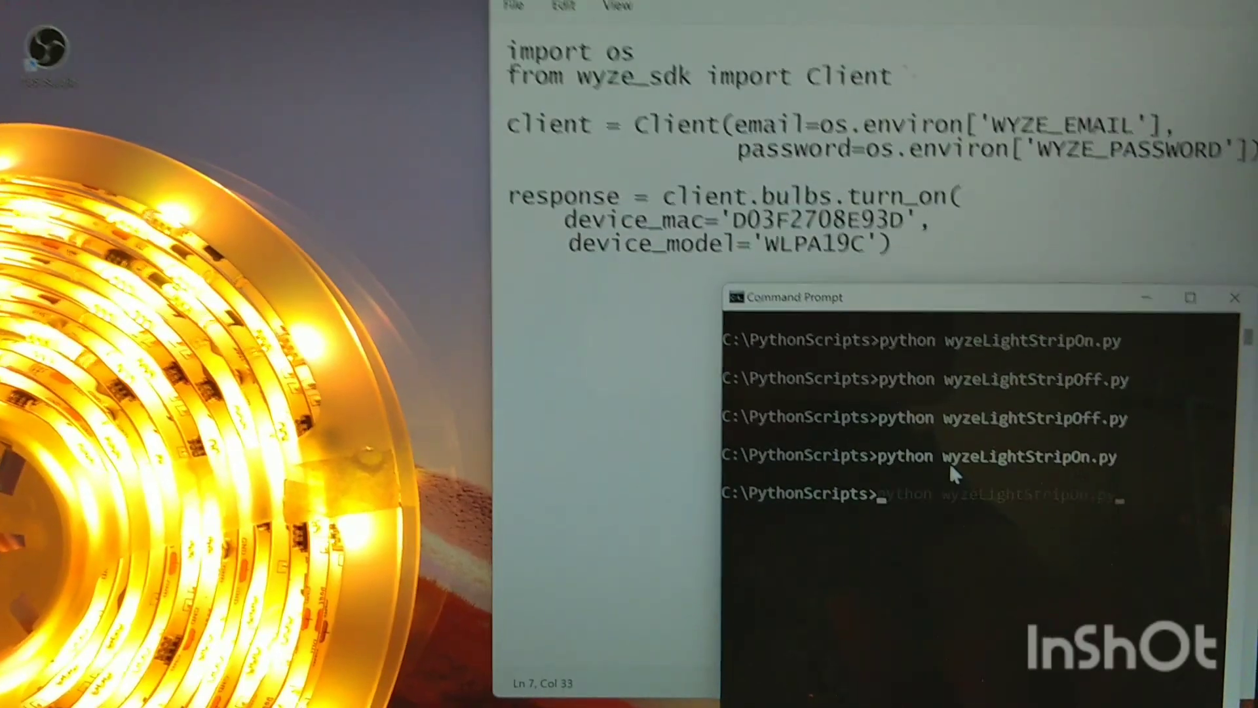
text(clr)
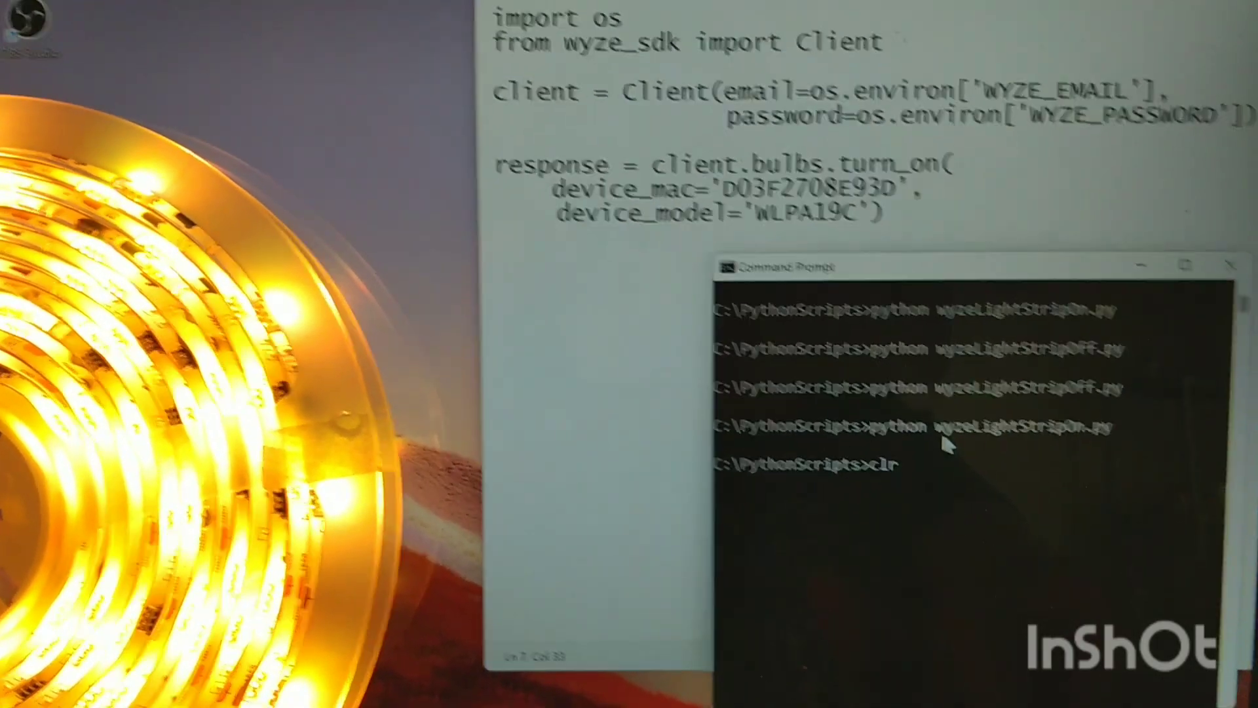
text(python wyzeLightStrip.py)
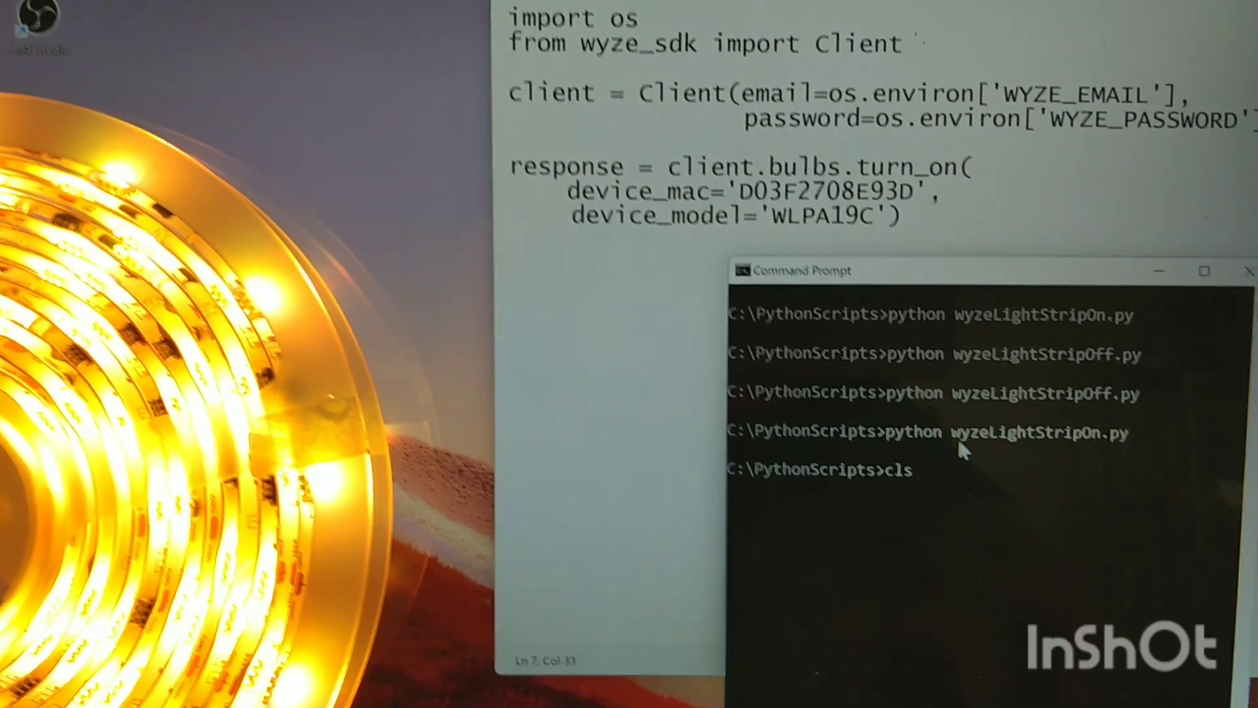
text(python wyzeLightStripOff.py)
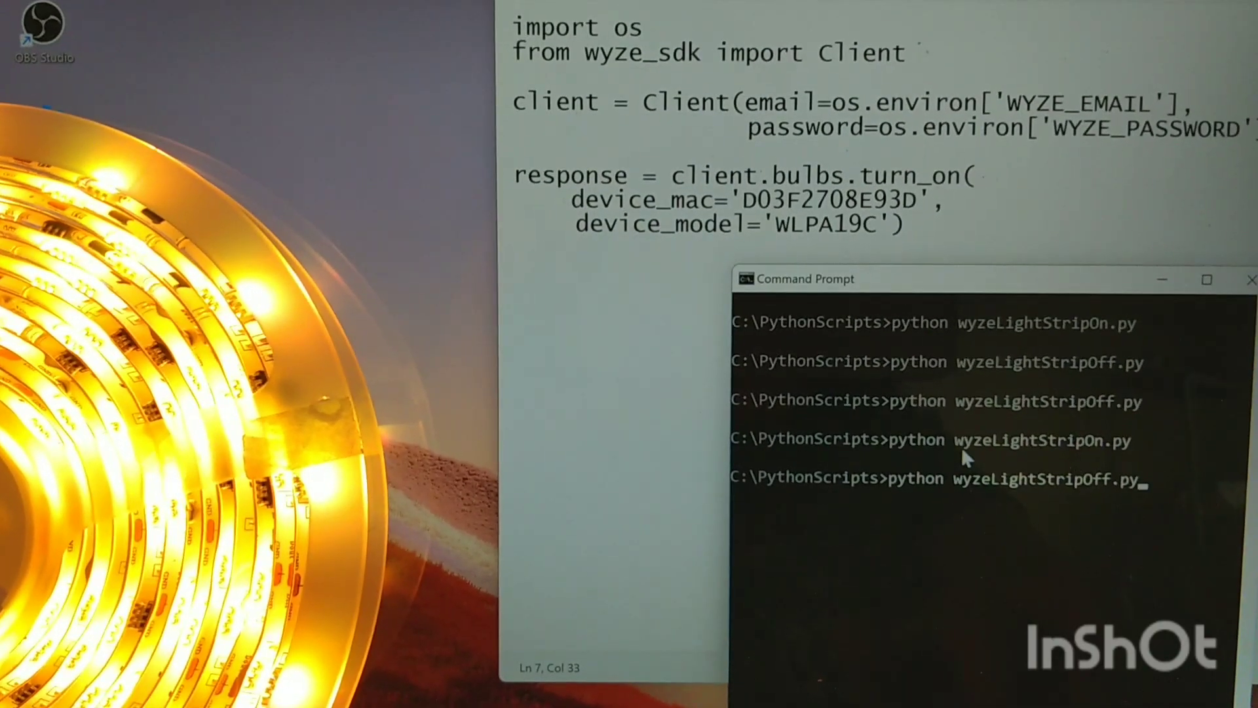